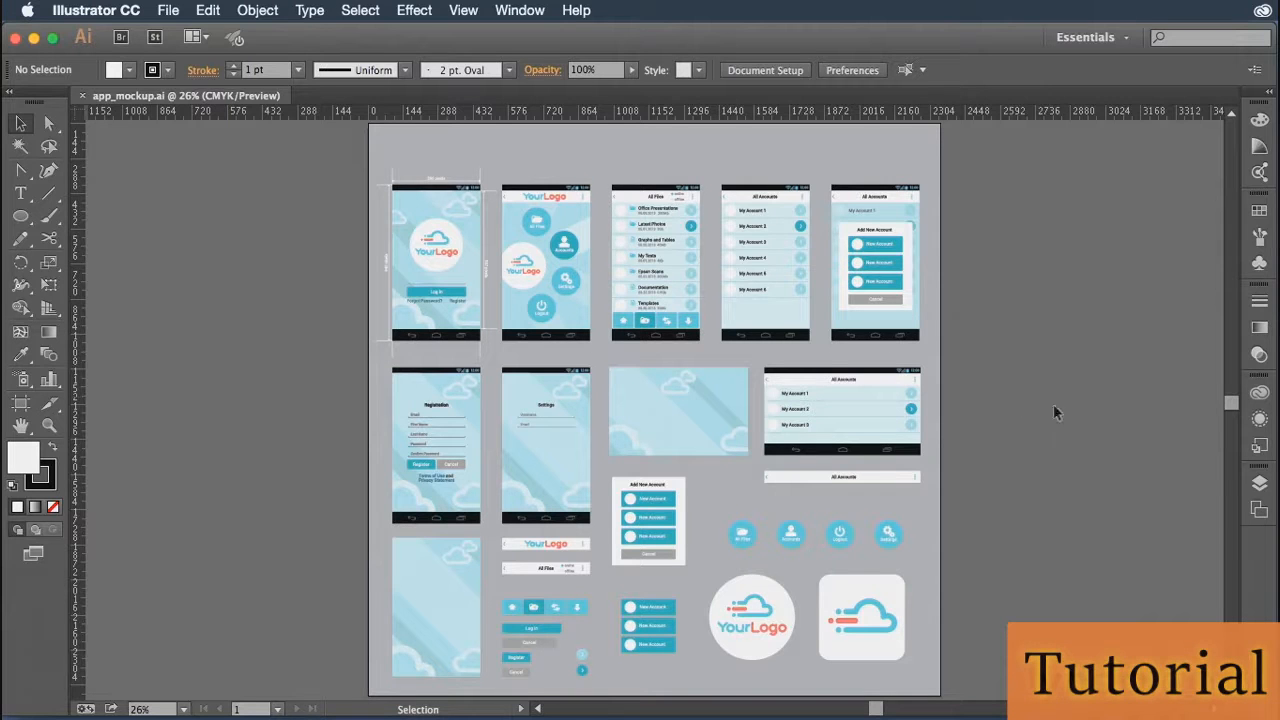
# Open the Layers panel to list the mockup's twelve layers, Lower Buttons to Background
pyautogui.click(1257, 485)
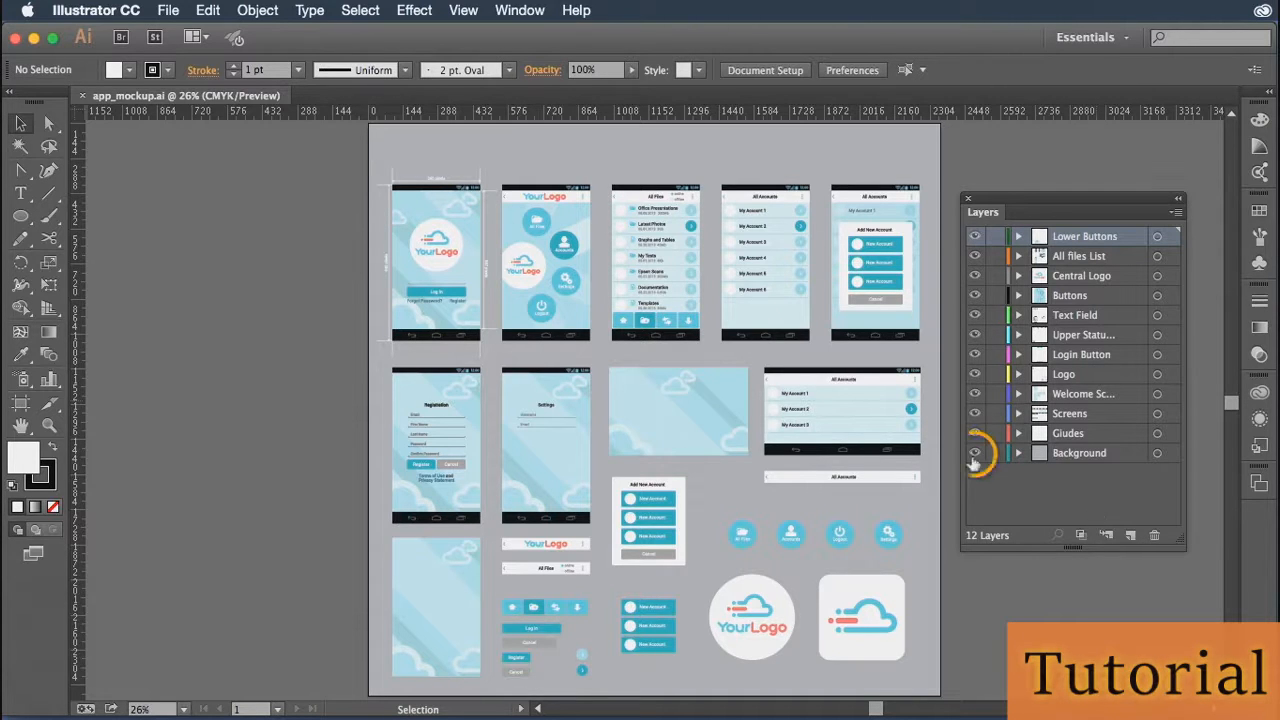
pyautogui.moveTo(987, 490)
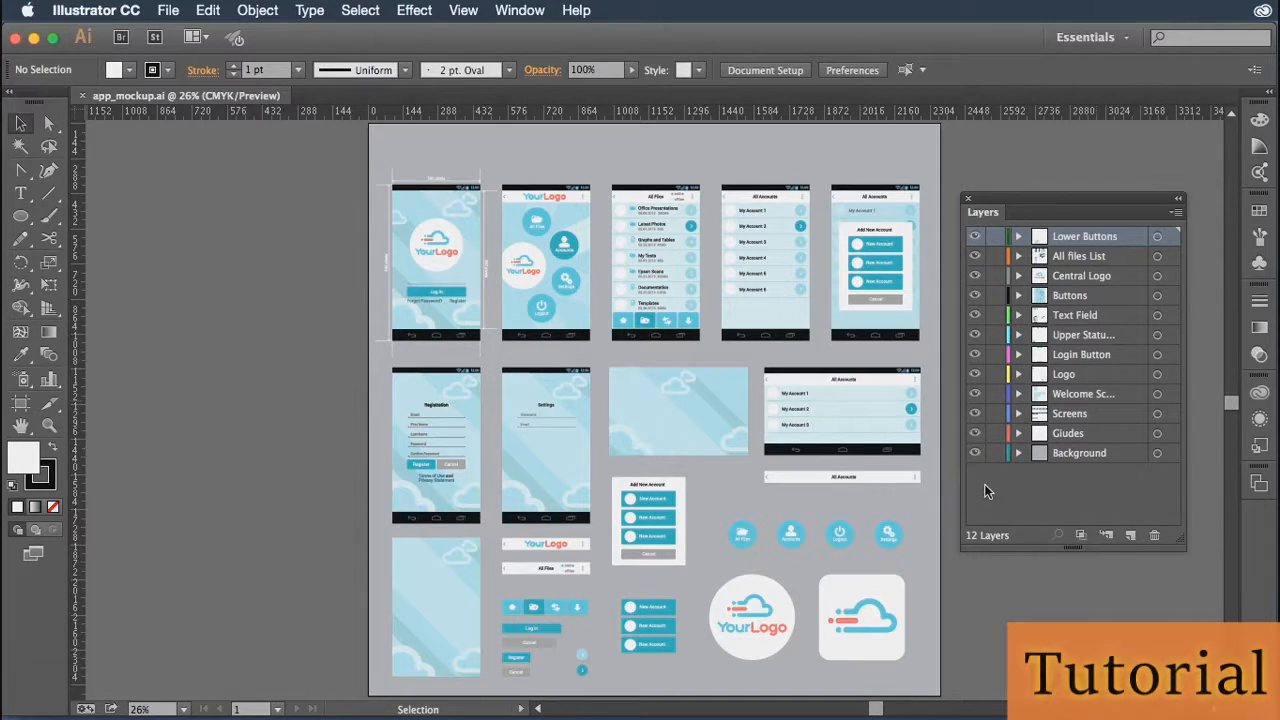
pyautogui.moveTo(982, 482)
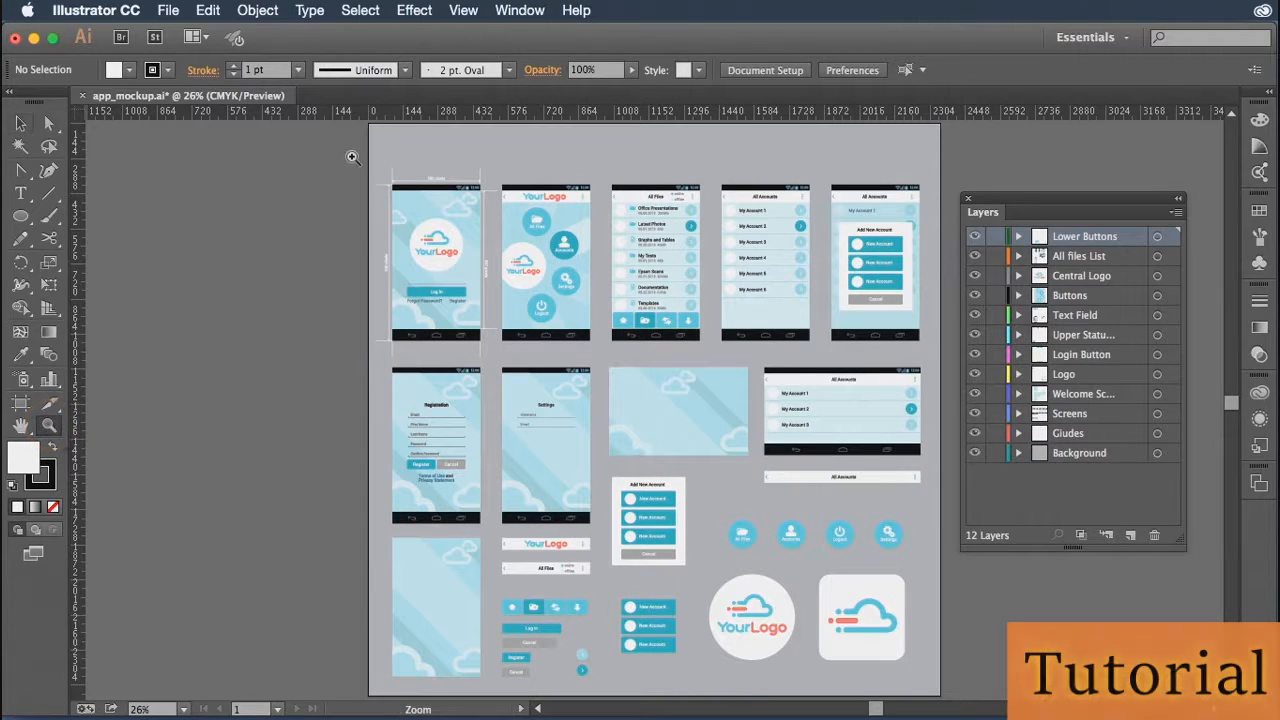
# Zoom in on the login screen mockup until its 360×640 annotations are readable
pyautogui.moveTo(352, 158); pyautogui.dragTo(508, 368)
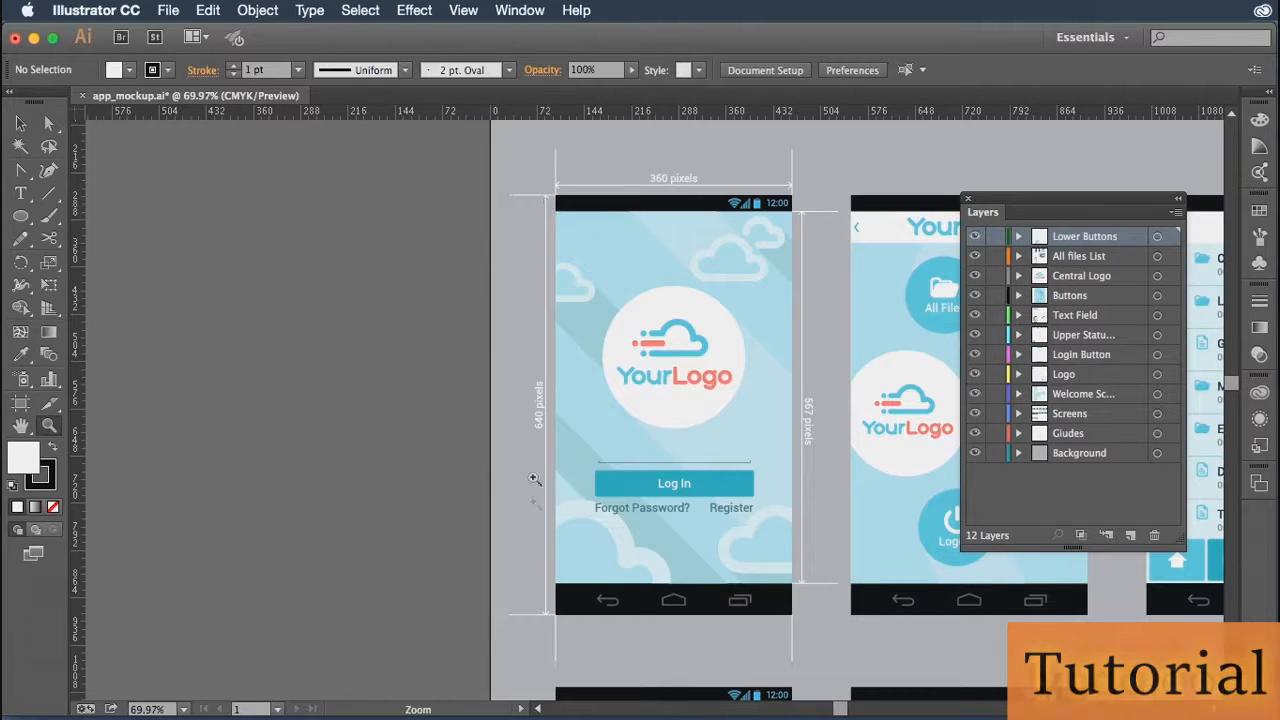
pyautogui.moveTo(528, 543)
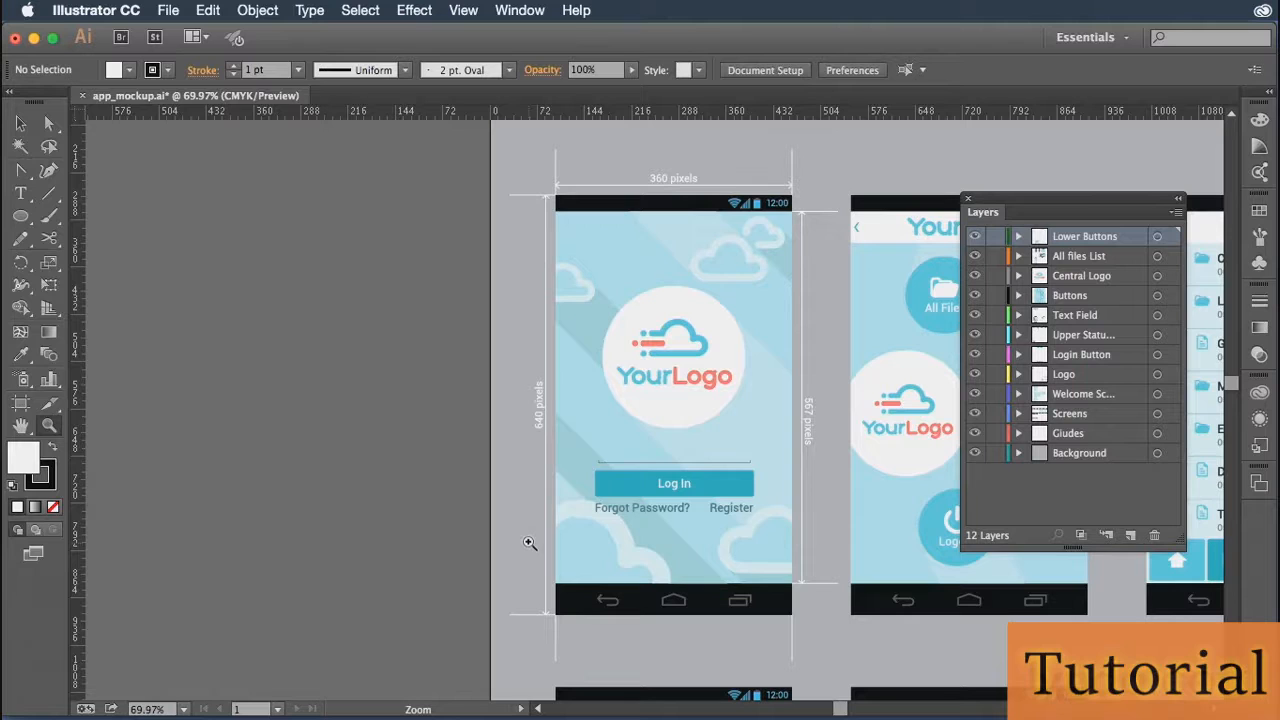
pyautogui.moveTo(528, 501)
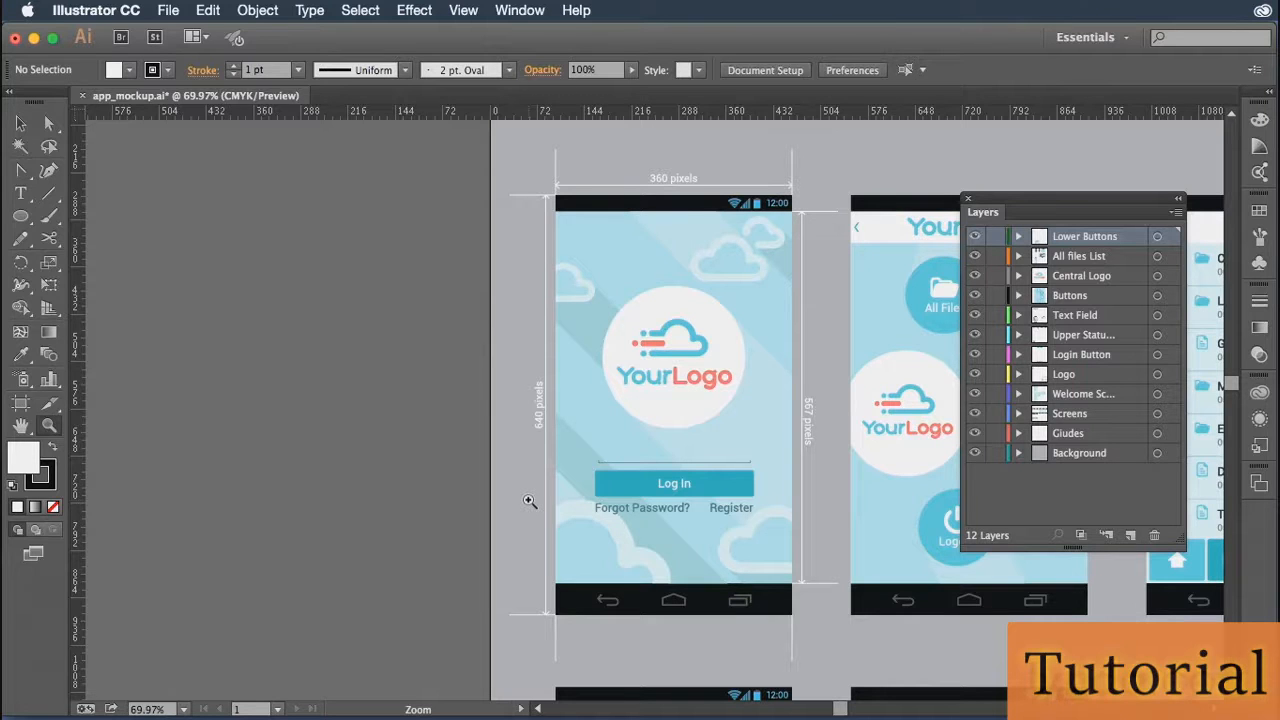
pyautogui.moveTo(585, 208)
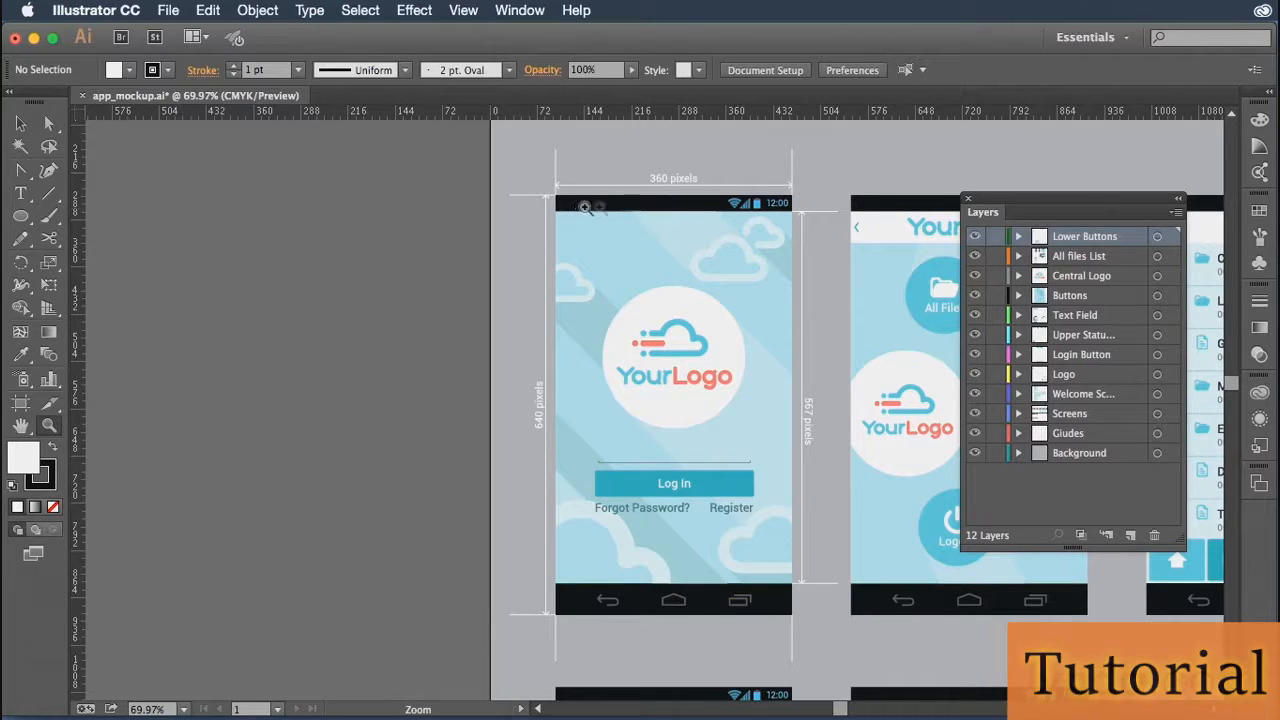
pyautogui.moveTo(758, 208)
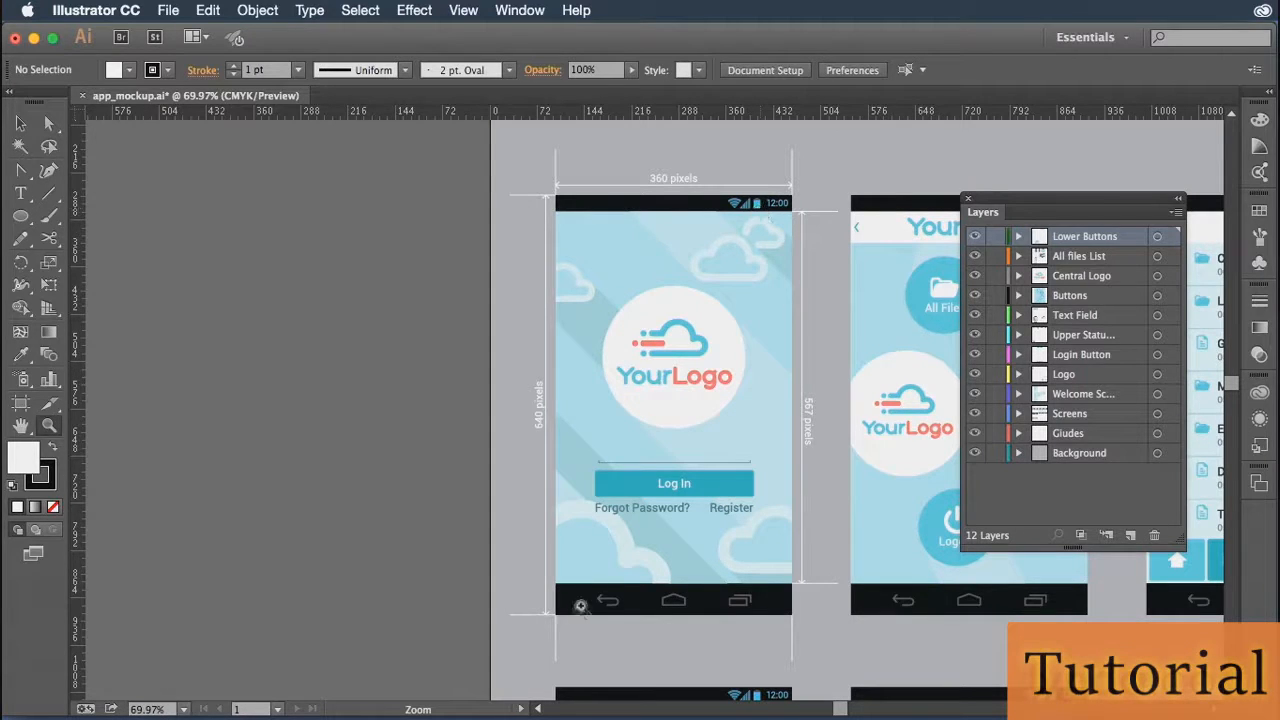
pyautogui.moveTo(781, 604)
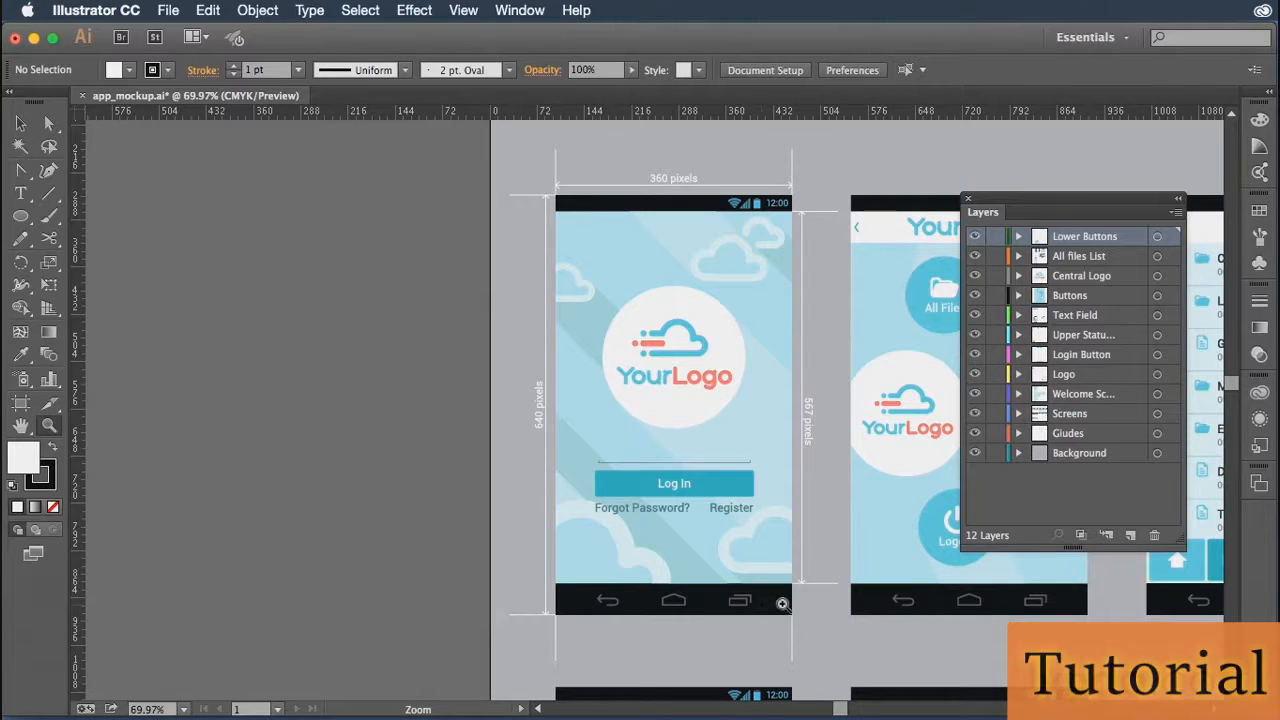
pyautogui.moveTo(665, 609)
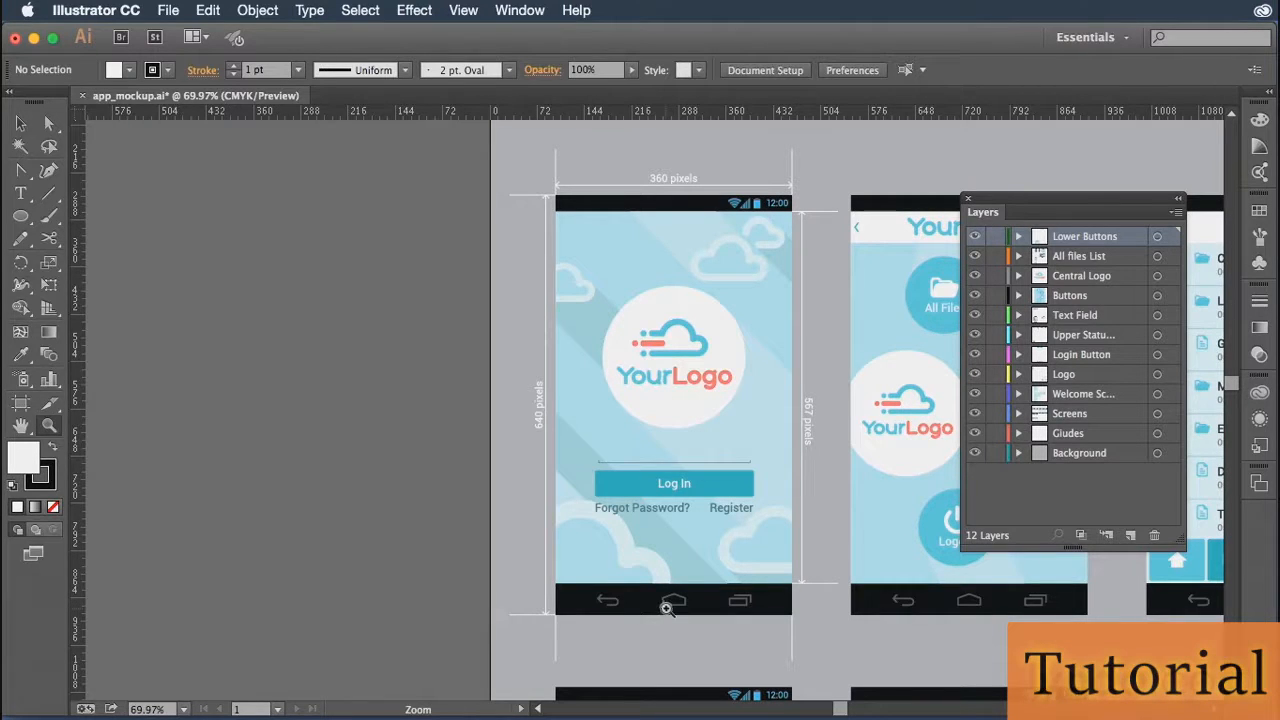
pyautogui.moveTo(768, 608)
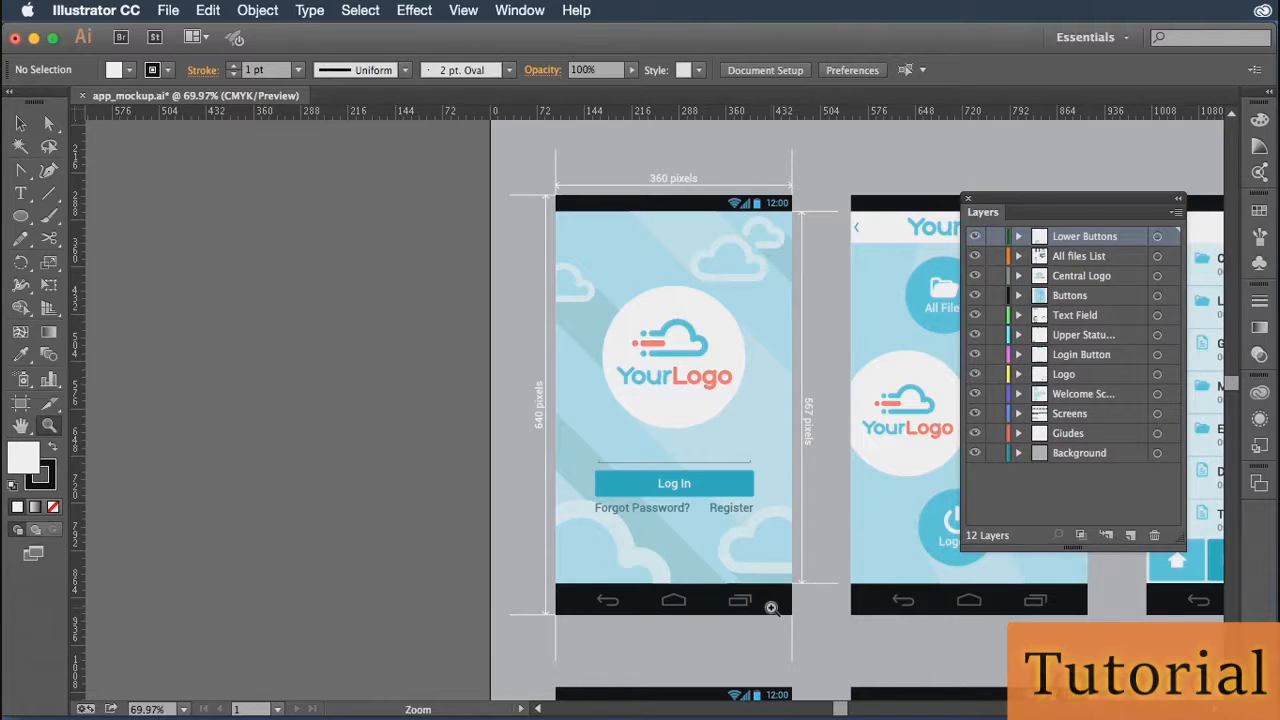
pyautogui.moveTo(767, 579)
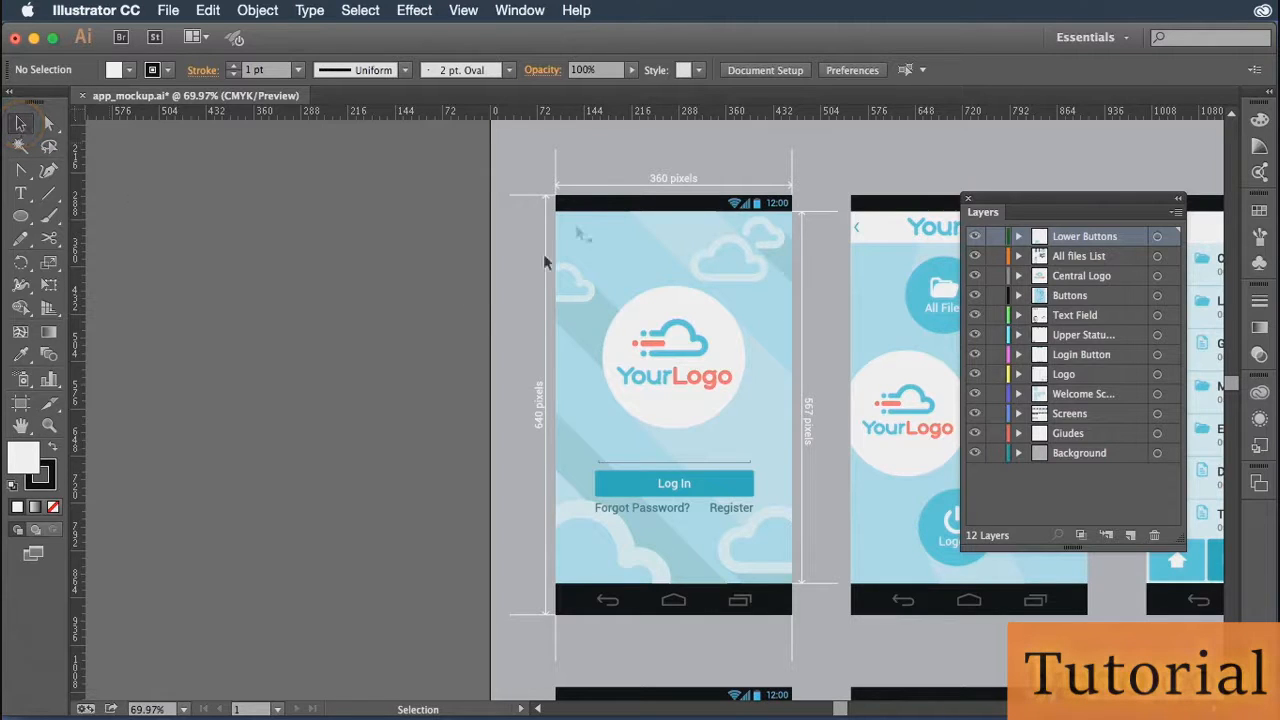
# Hide the Screens layer, viewing the whole mockup sheet
pyautogui.click(605, 204)
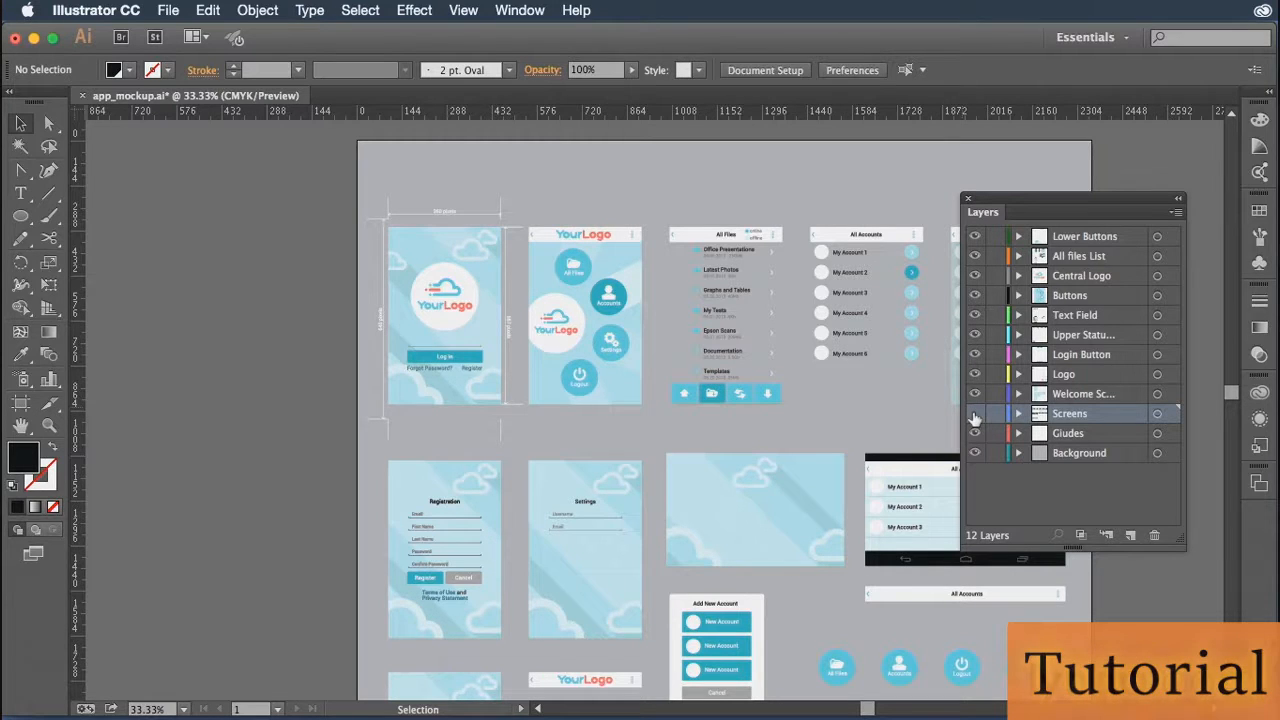
# Show the Screens layer again and lock it against edits
pyautogui.click(972, 413)
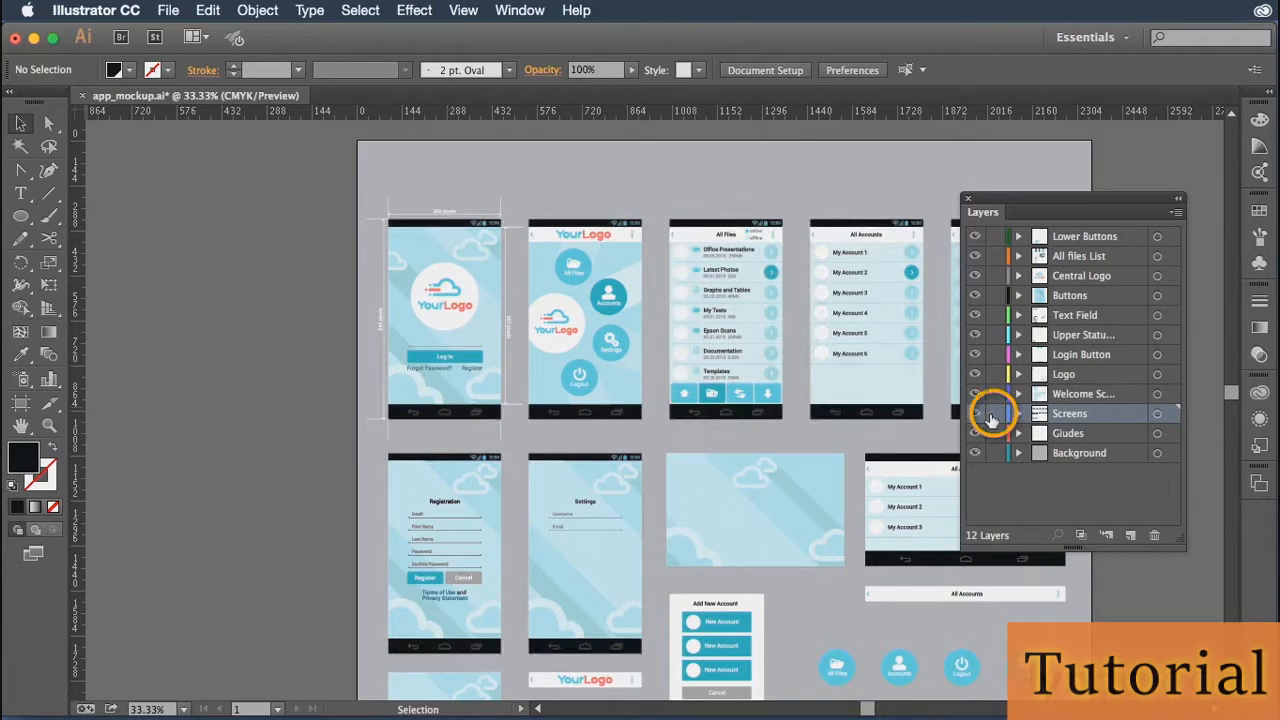
pyautogui.click(998, 413)
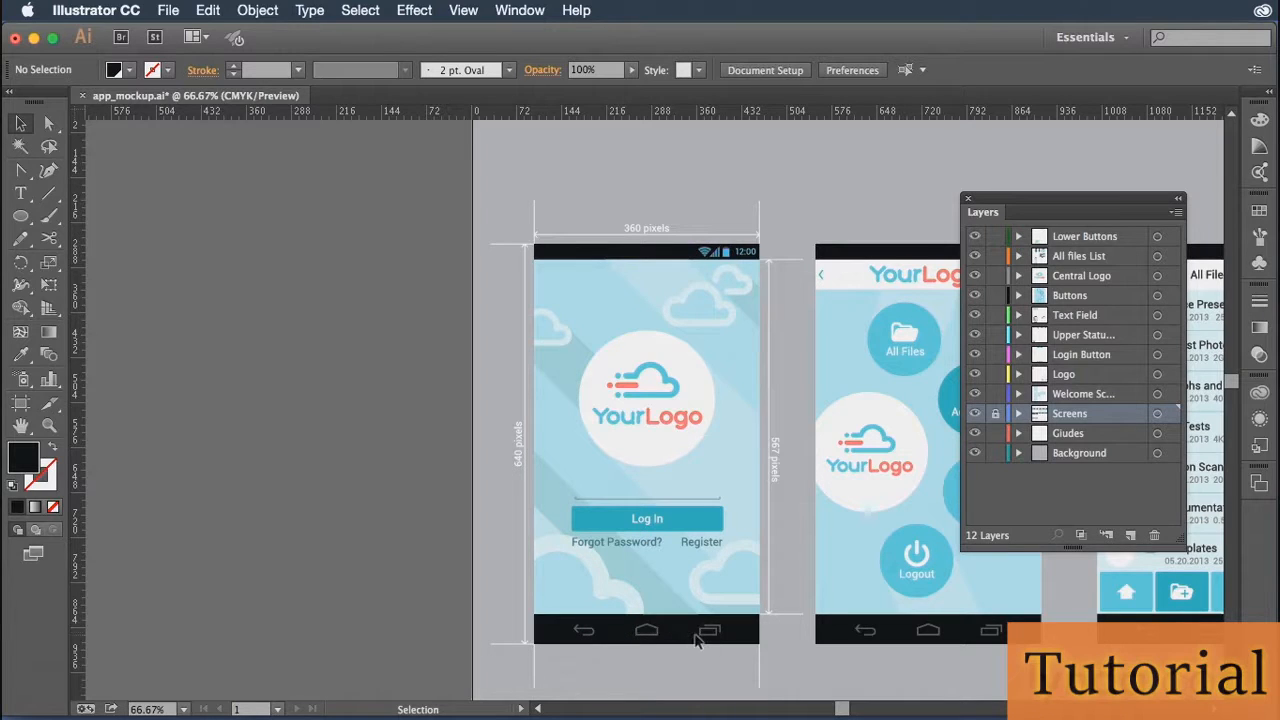
pyautogui.moveTo(1033, 488)
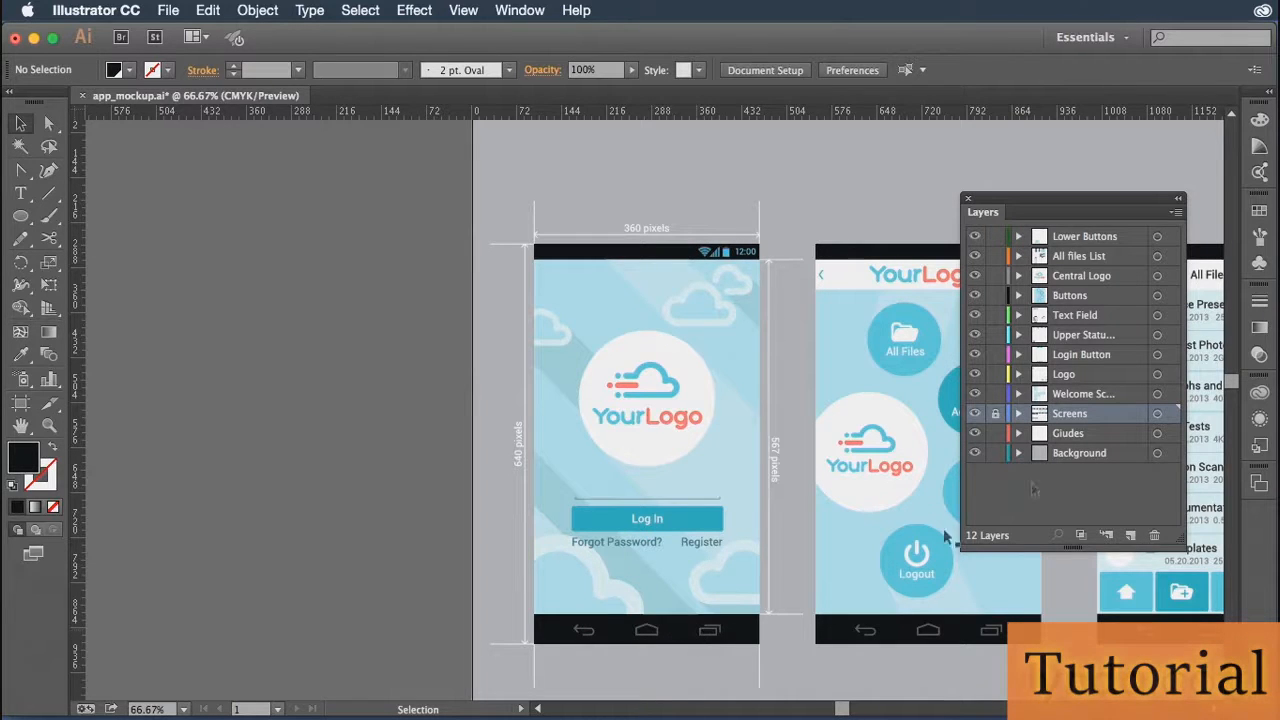
pyautogui.moveTo(996, 413)
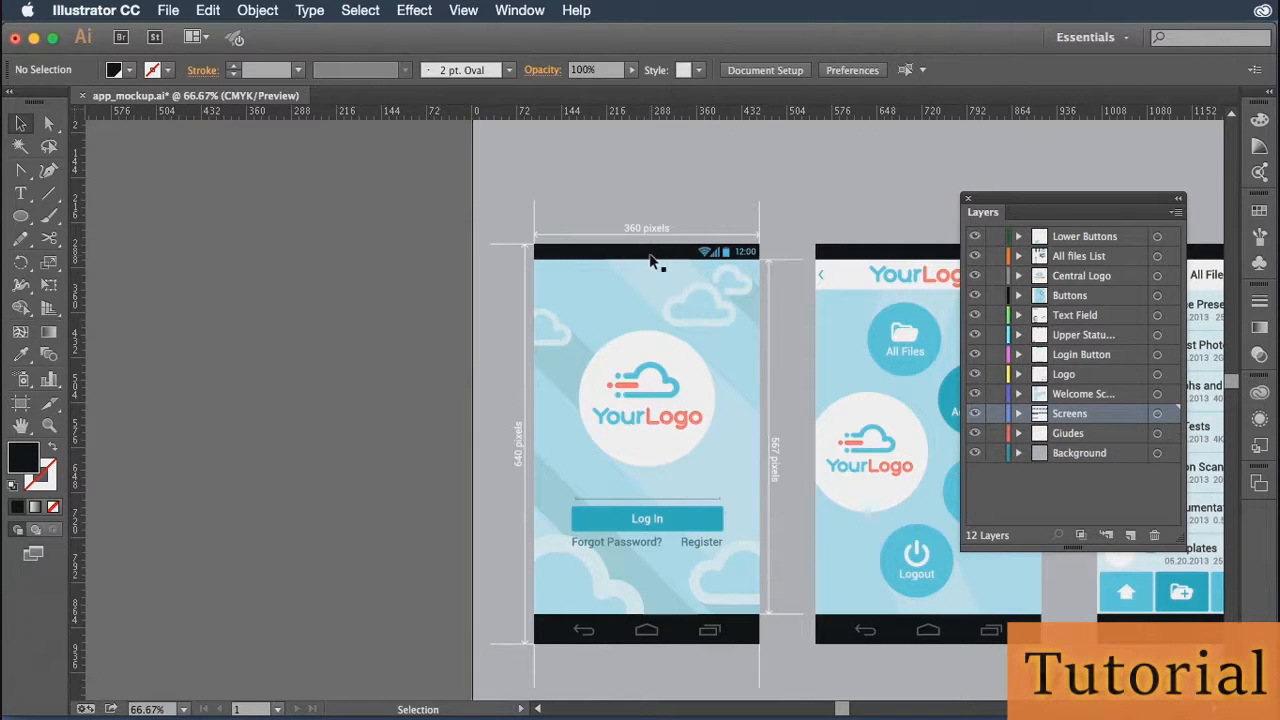
pyautogui.click(646, 630)
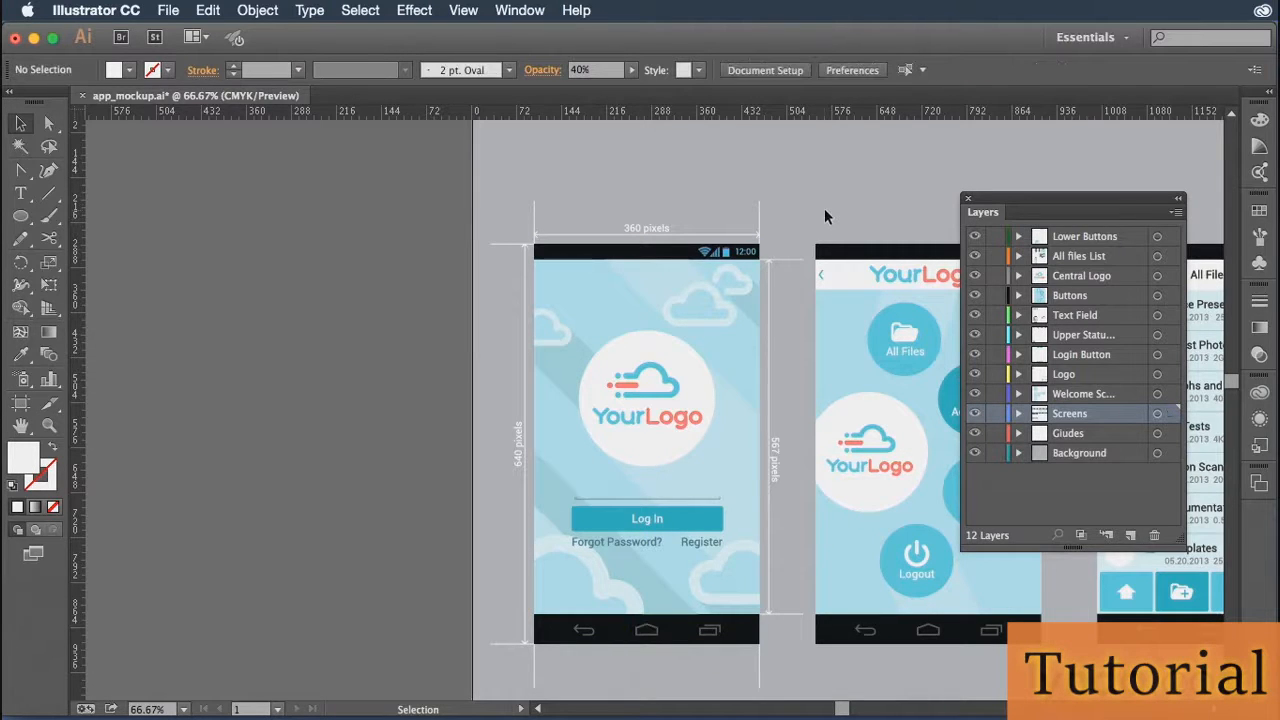
pyautogui.moveTo(816, 204)
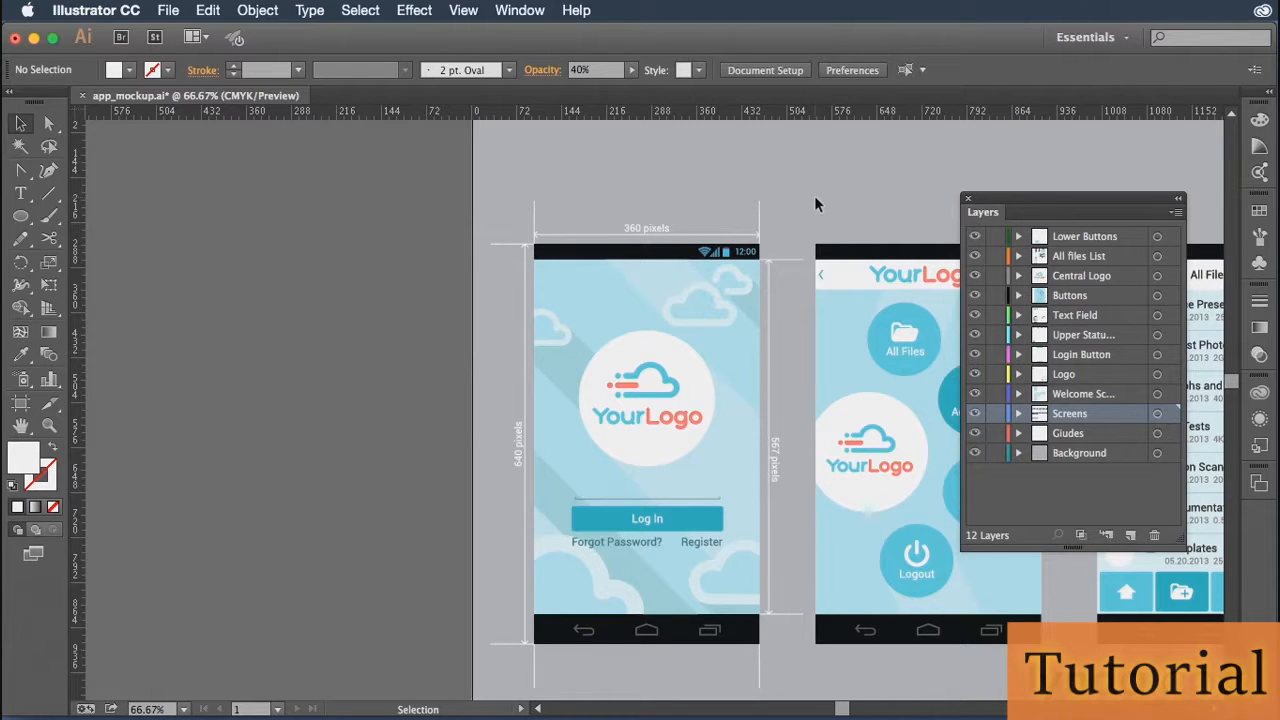
pyautogui.moveTo(535, 210)
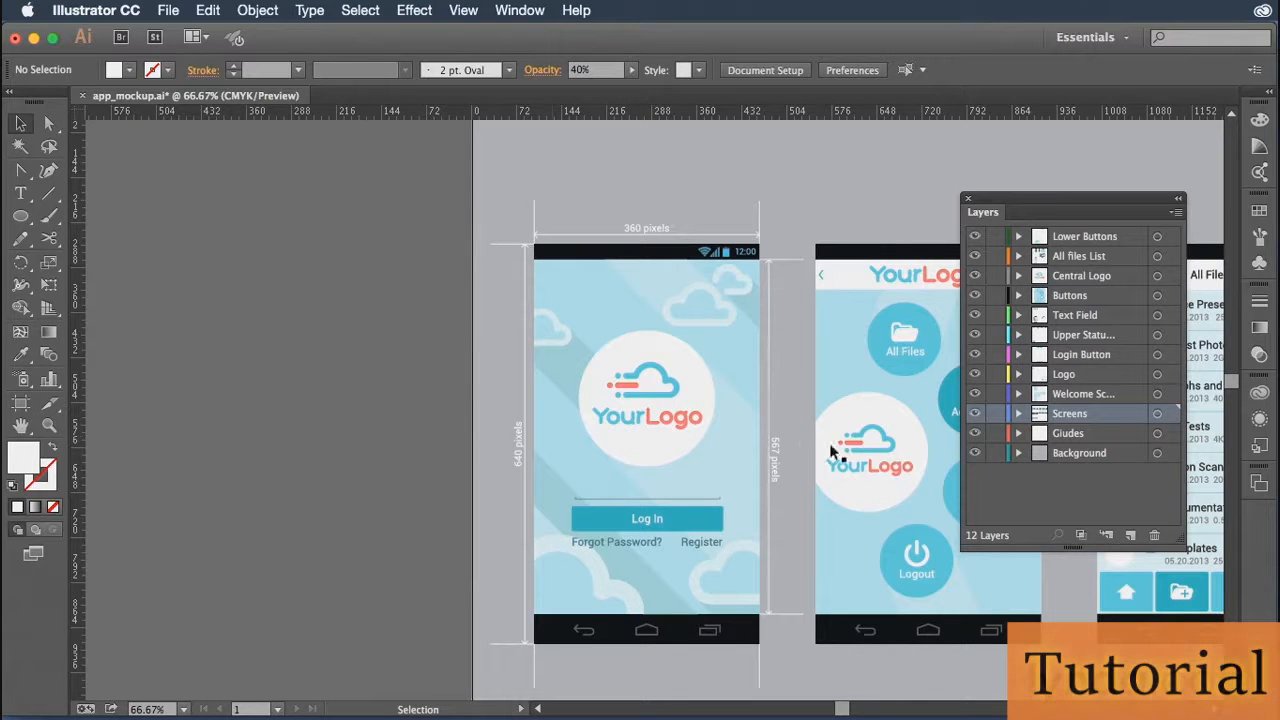
pyautogui.moveTo(795, 408)
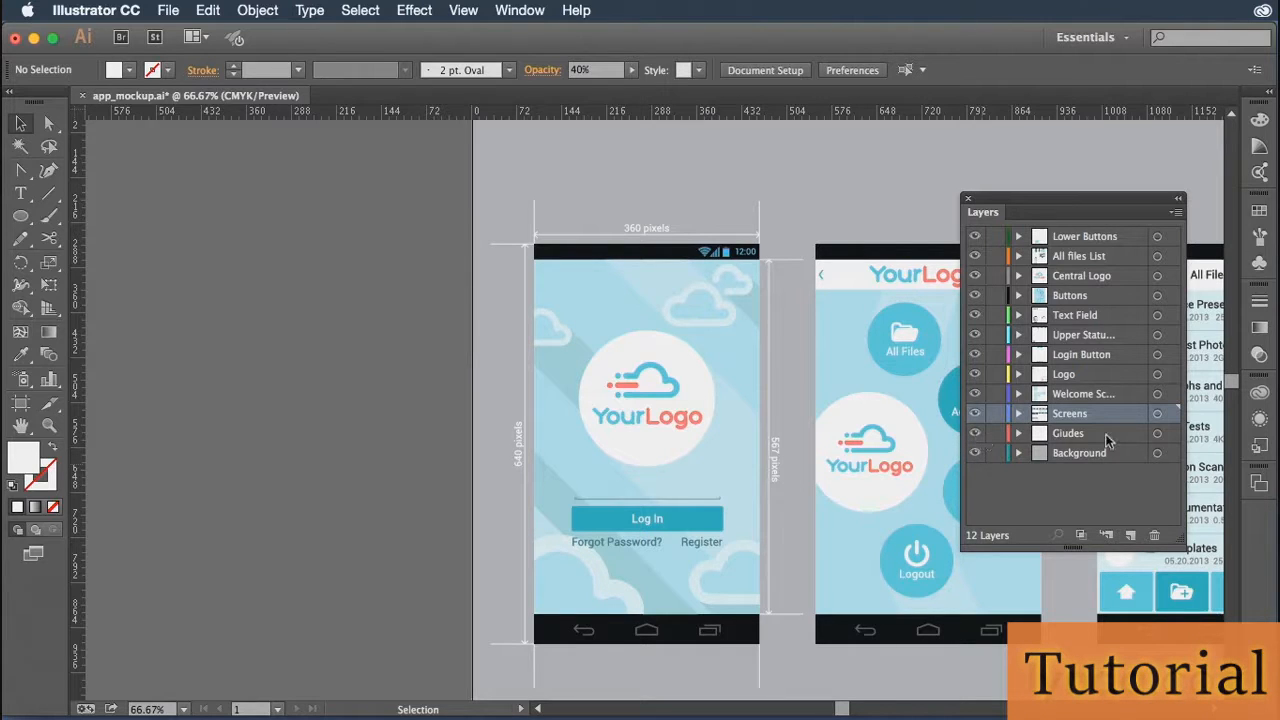
# Select the Giudes layer and request its deletion via the trash icon
pyautogui.click(1068, 433)
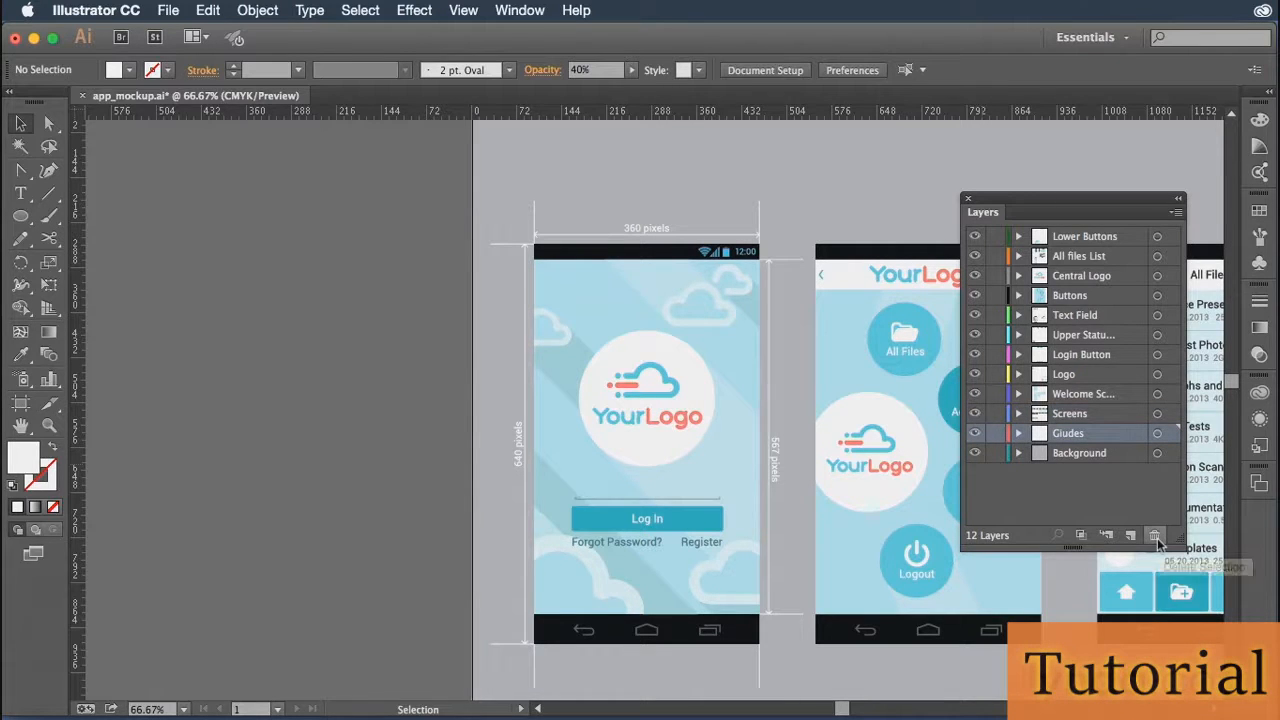
pyautogui.moveTo(1156, 537)
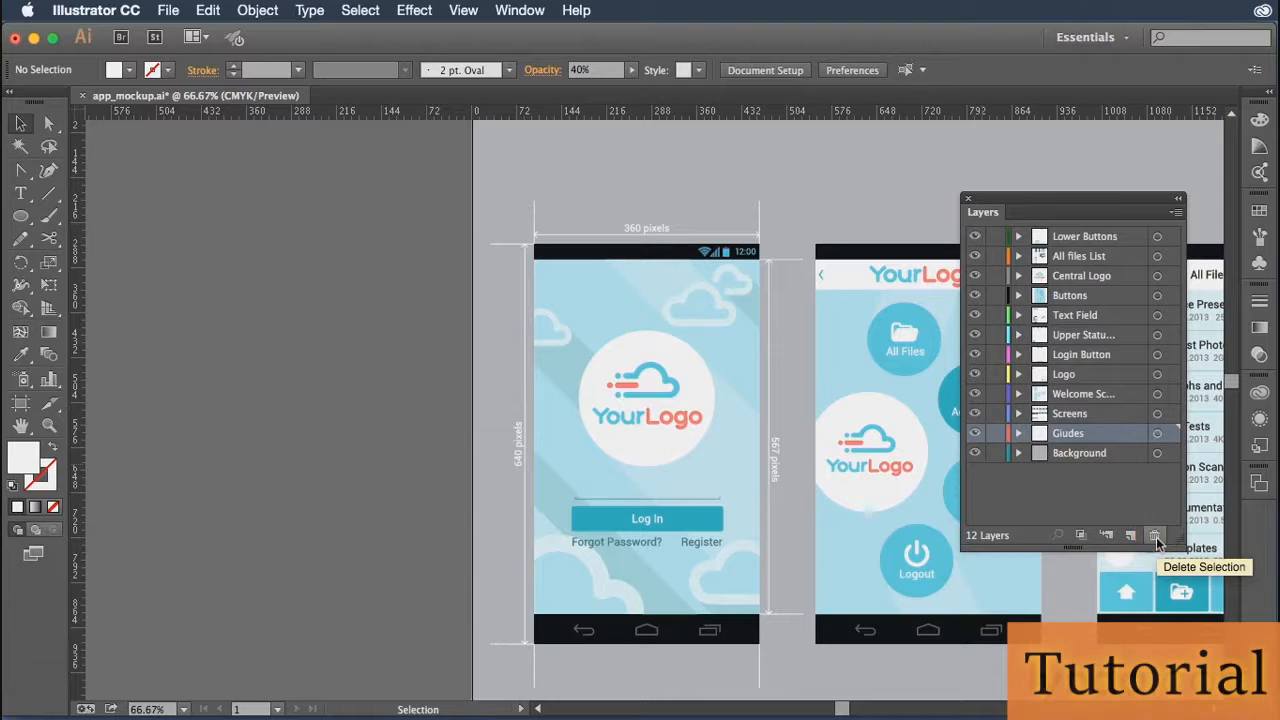
pyautogui.click(1156, 535)
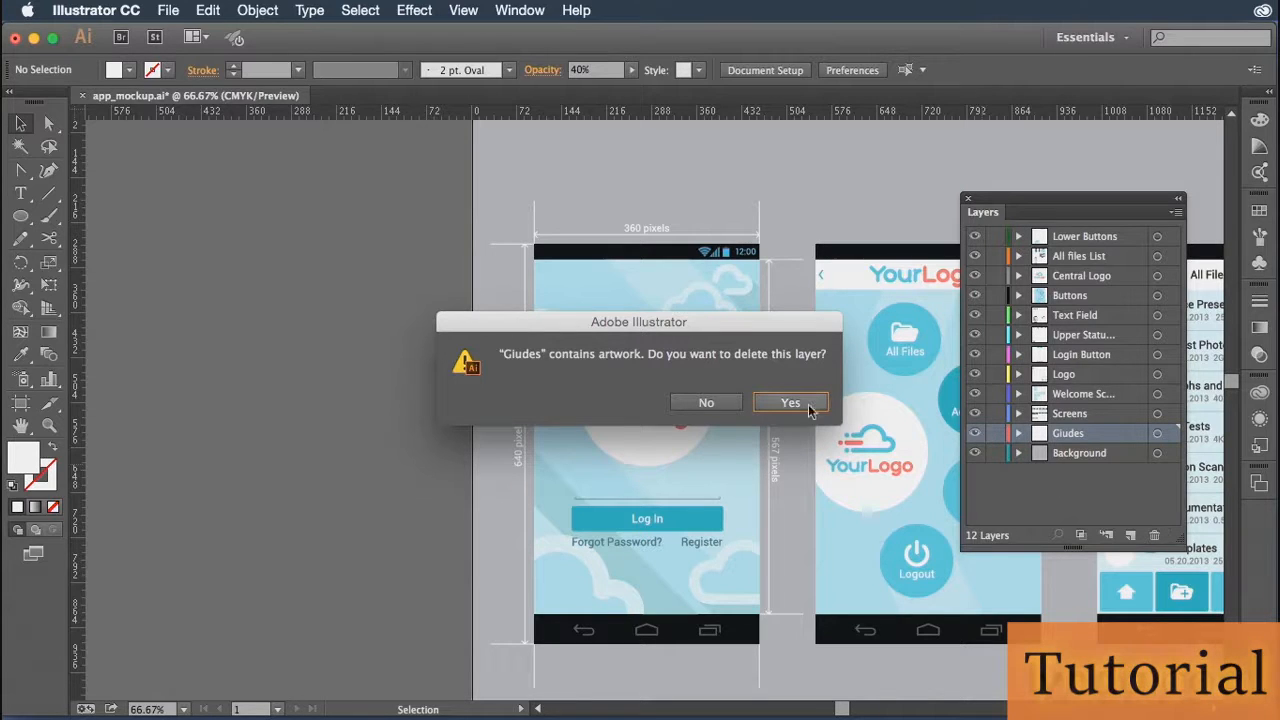
# Confirm the Giudes deletion alert, then redo with Shift+Cmd+Z
pyautogui.click(790, 402)
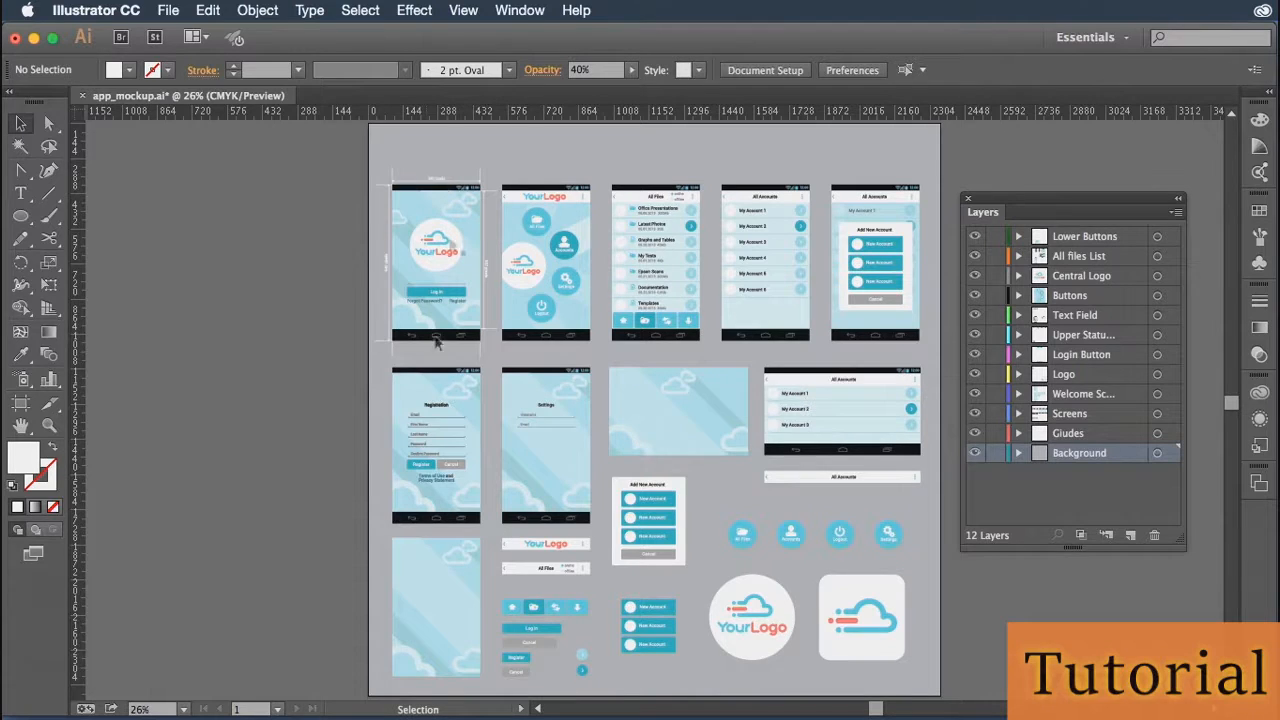
pyautogui.moveTo(633, 368)
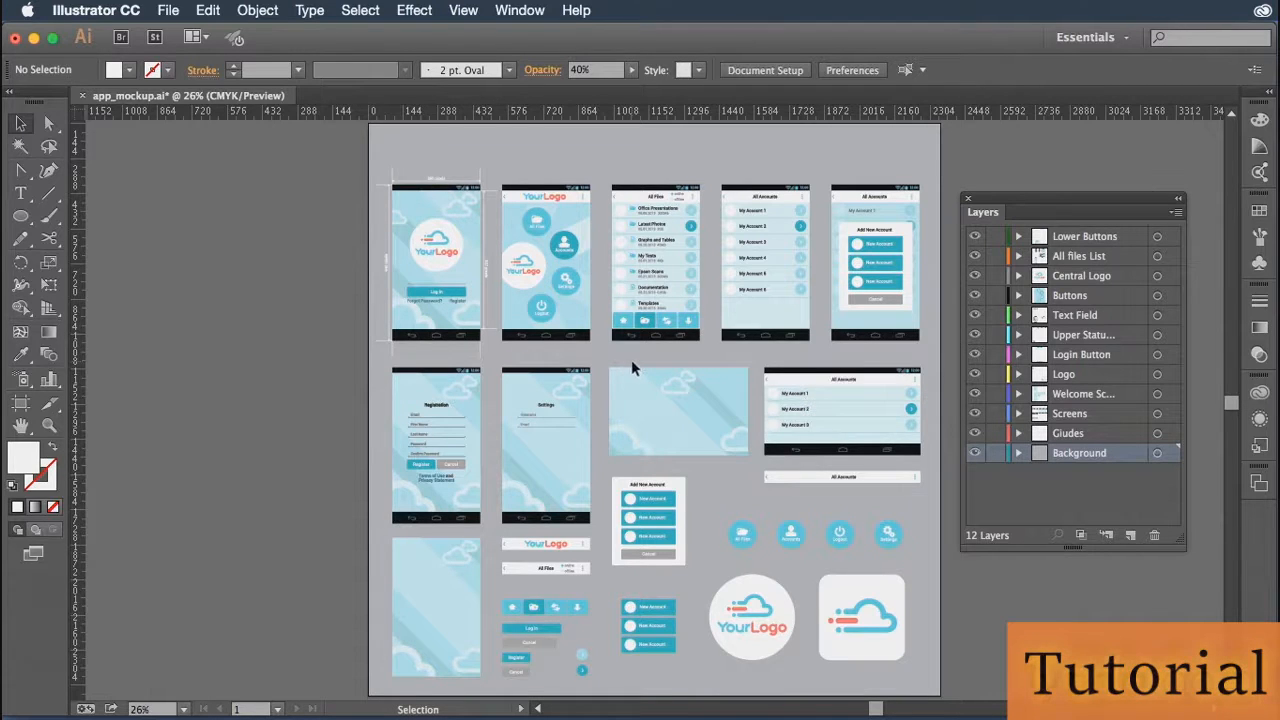
pyautogui.moveTo(622, 366)
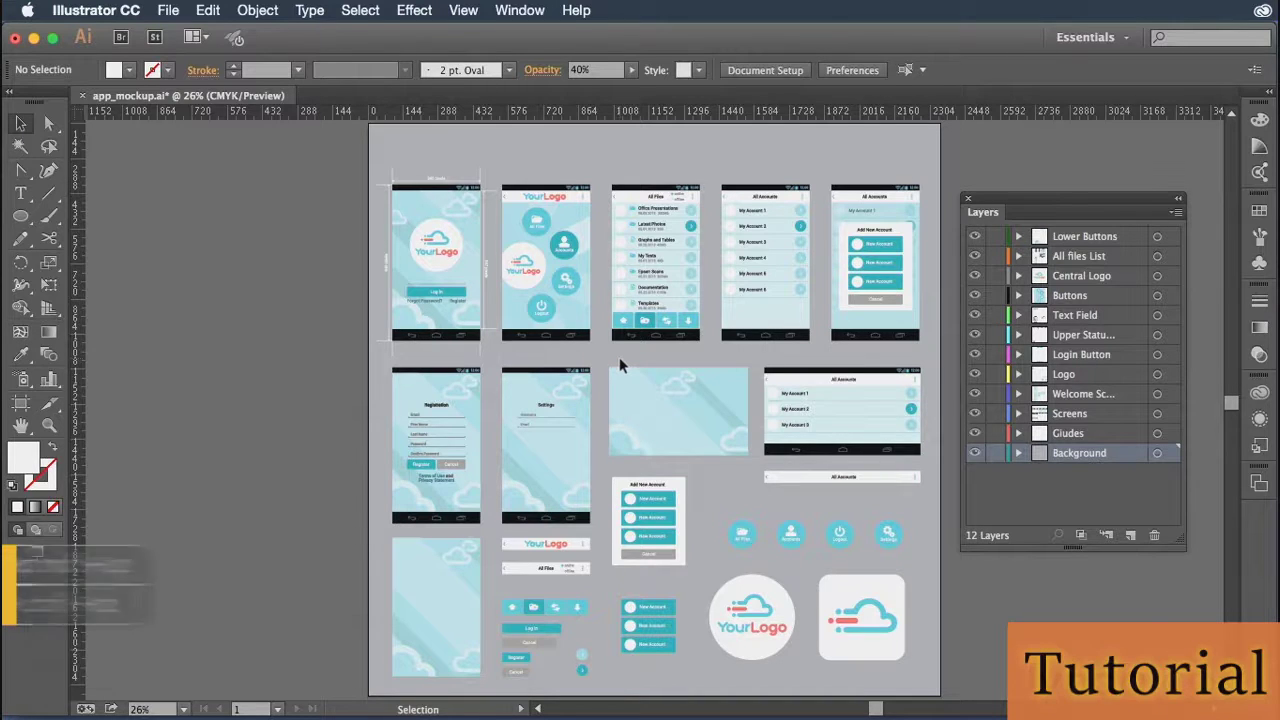
pyautogui.press('shift+cmd+z')
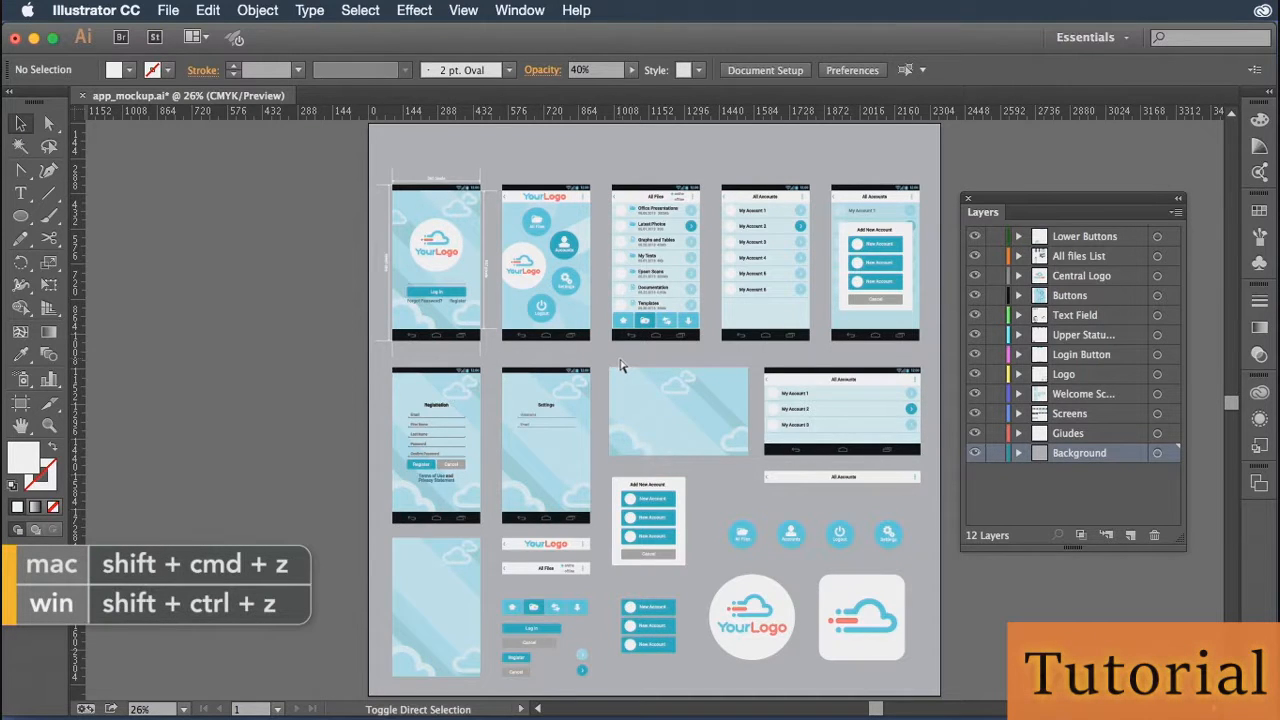